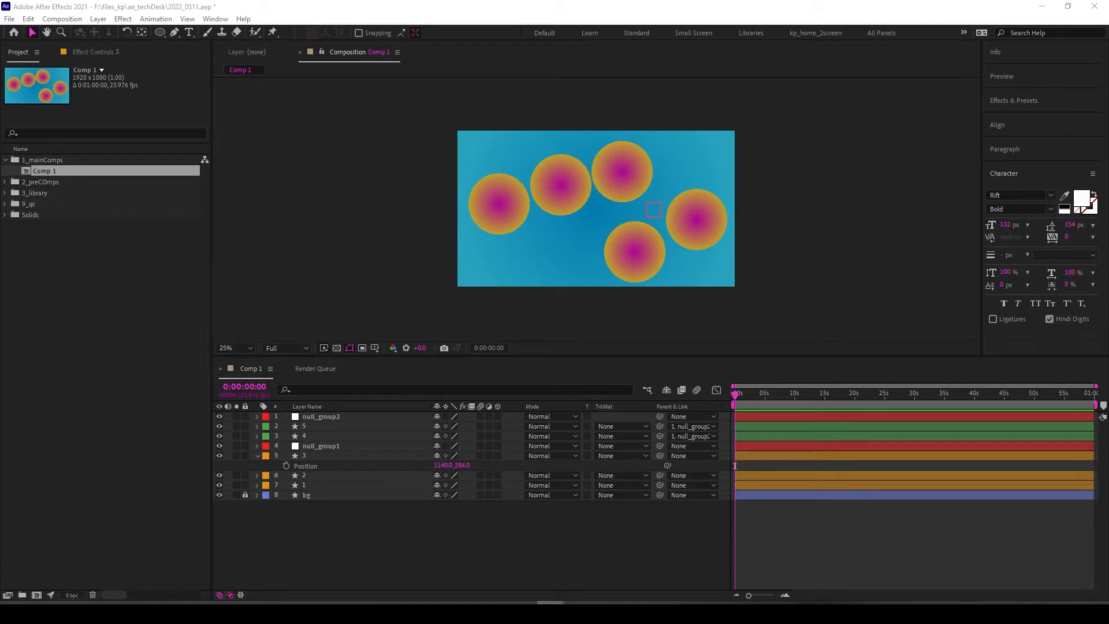
Link layer 3's Opacity to layer 2's Opacity via a pick-whip expression
click(498, 205)
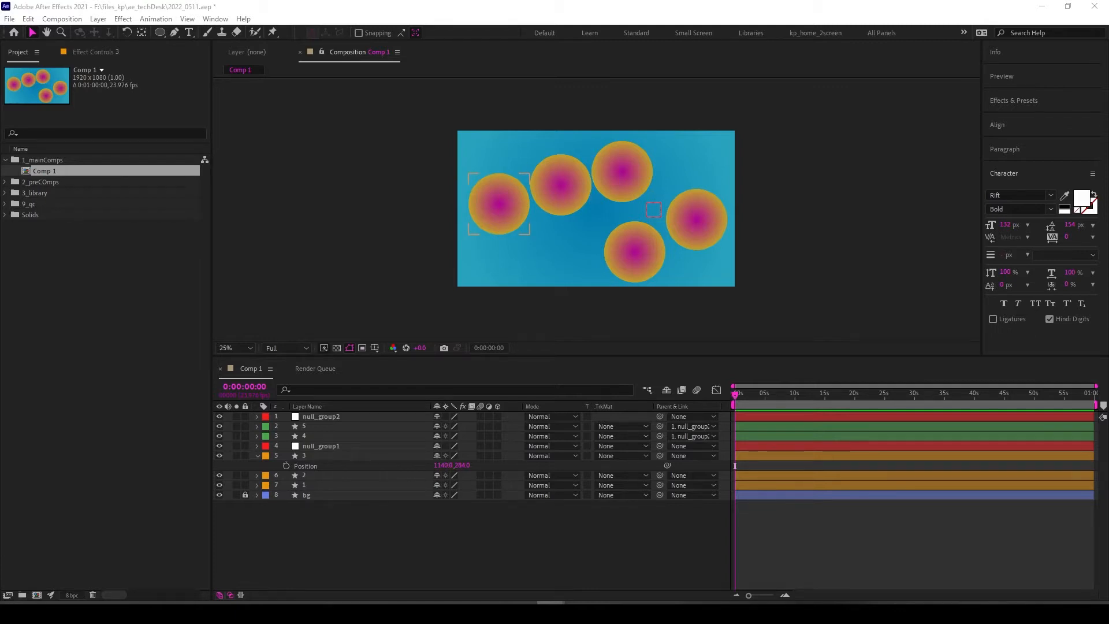
click(305, 456)
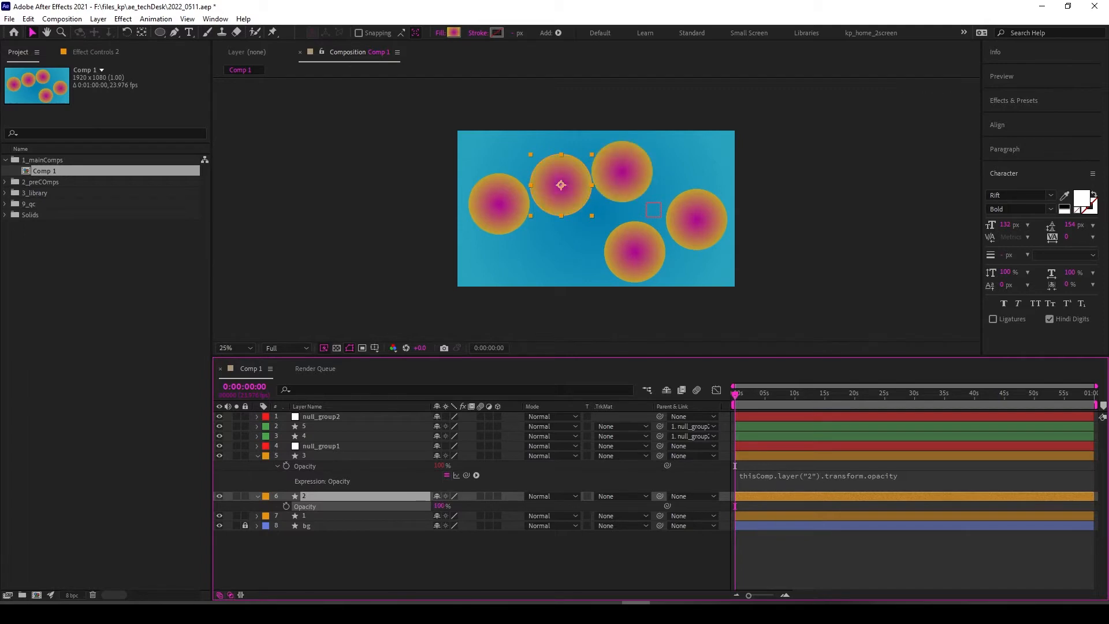
Reveal the Opacity property for circle layers 3, 2 and 1, all at 100%
click(305, 516)
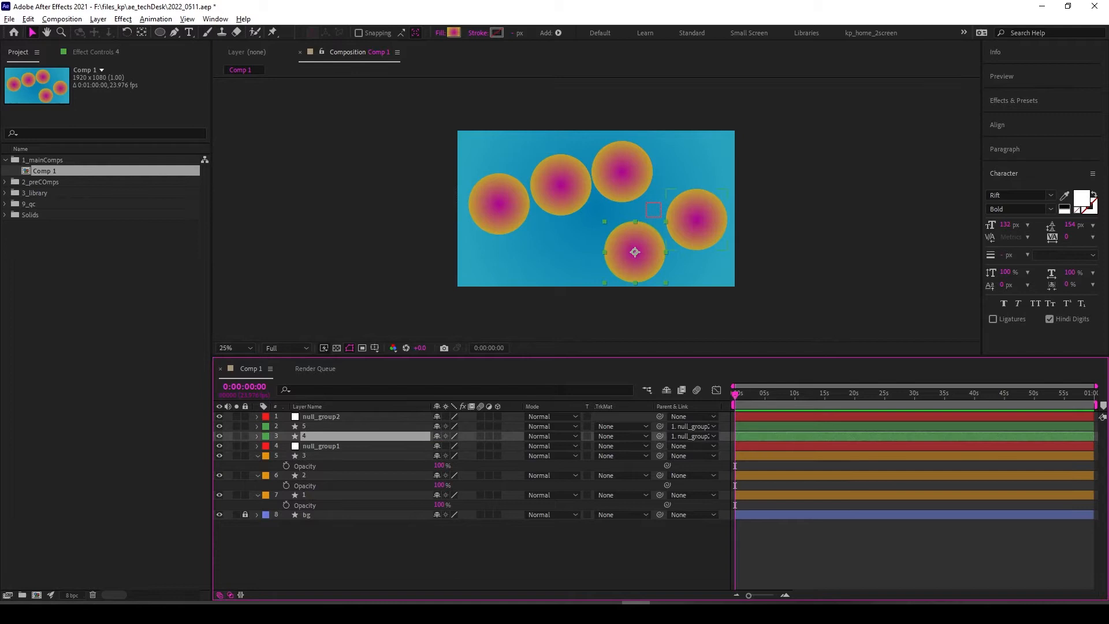
Add a parent.opacity expression to circle layer 5's Opacity, dropping it to 0%
click(321, 416)
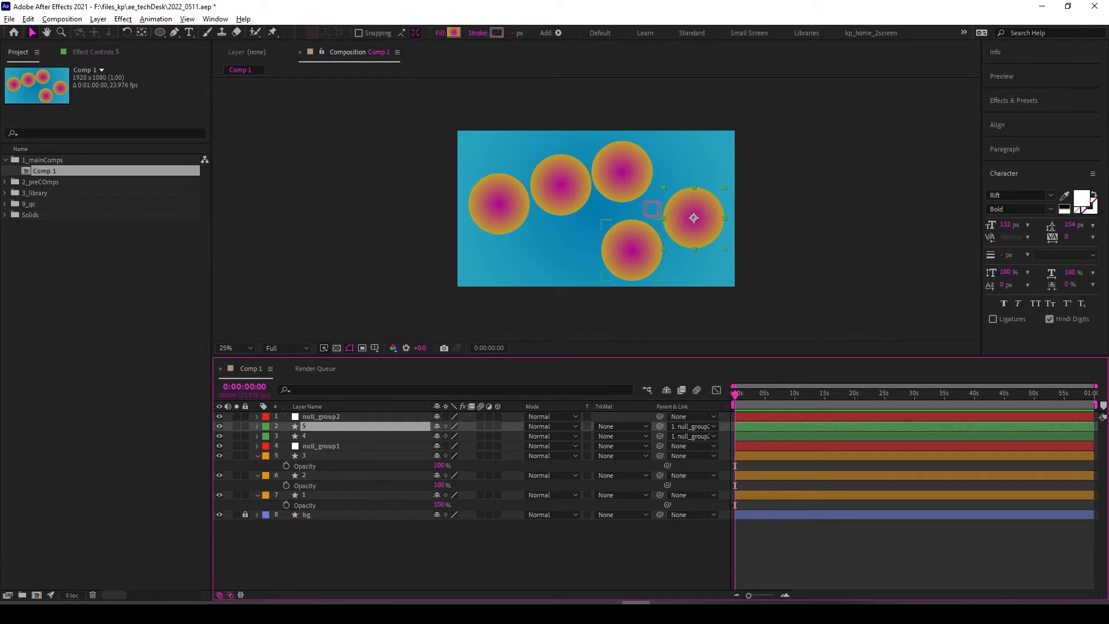
click(257, 425)
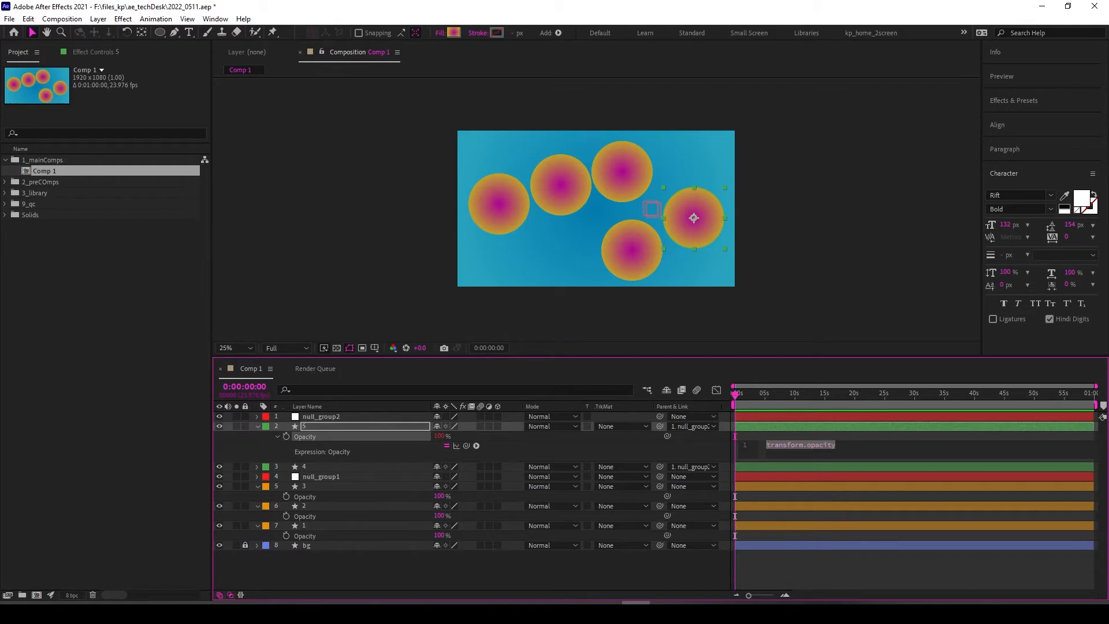
text(parent)
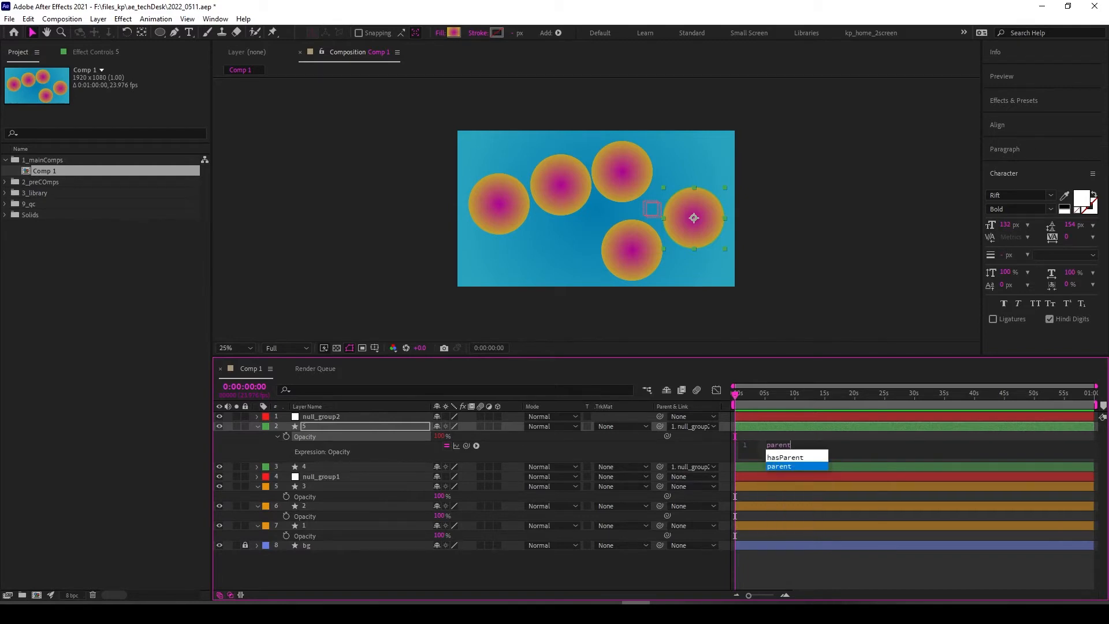
text(.opacity)
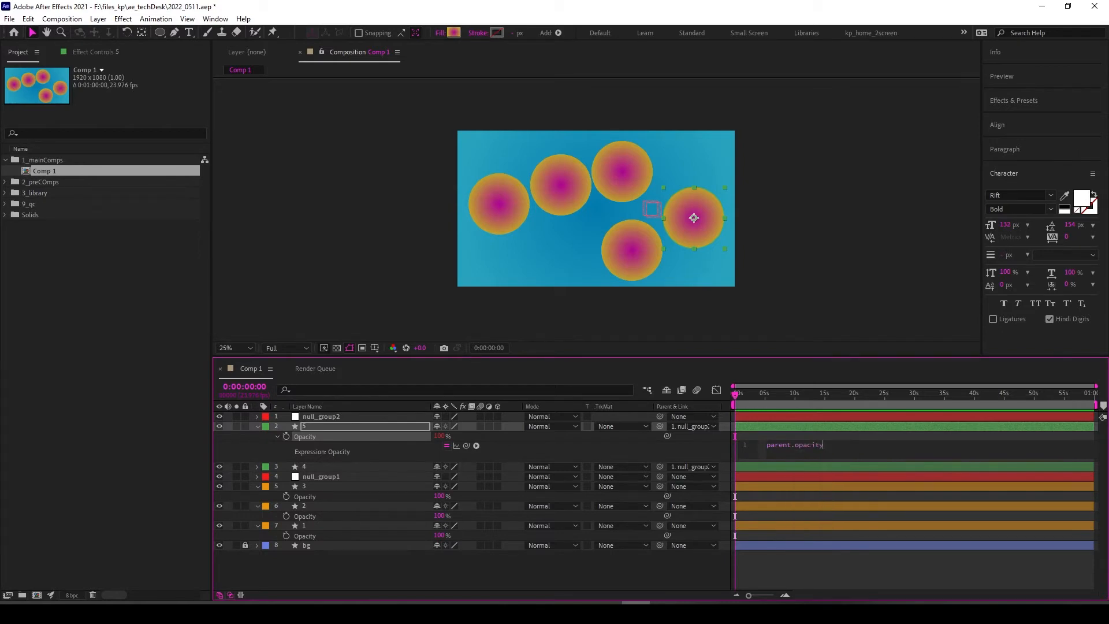
key(Enter)
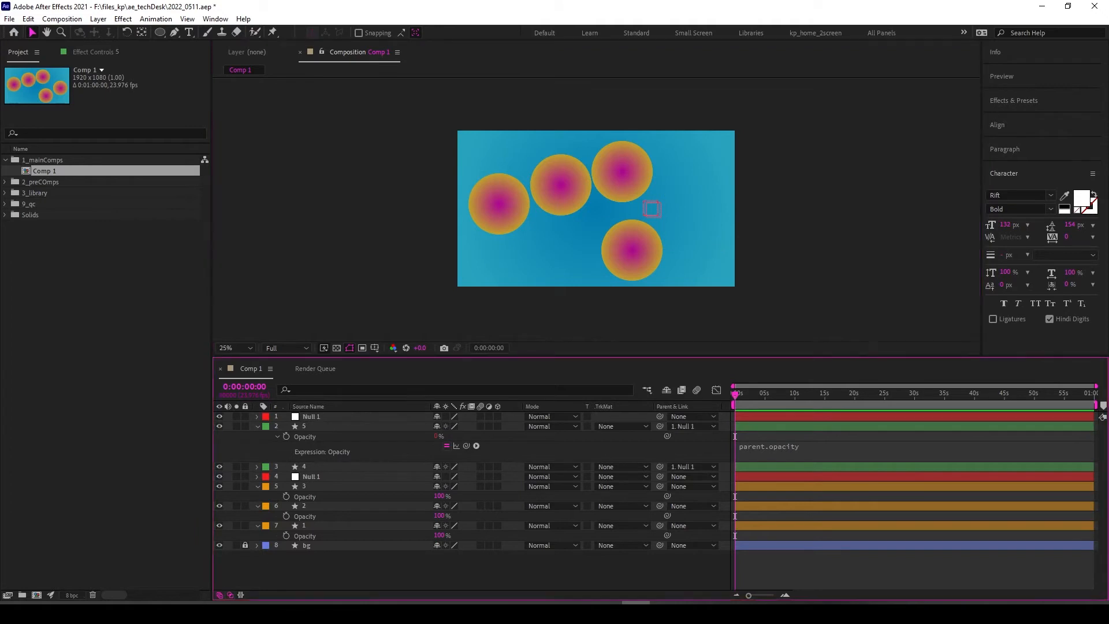
Parent circle layers 3, 2 and 1 to Null 1 and link their opacity
click(311, 416)
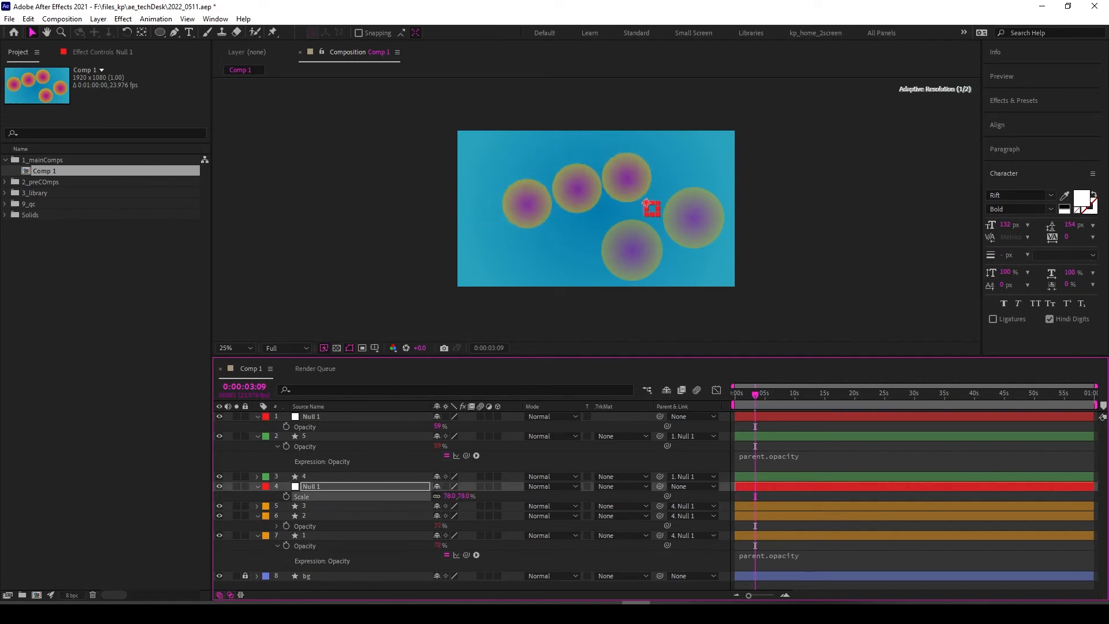
Shrink the second null's circles and set its starting Position, Scale and Opacity keyframes
drag(458, 495, 450, 495)
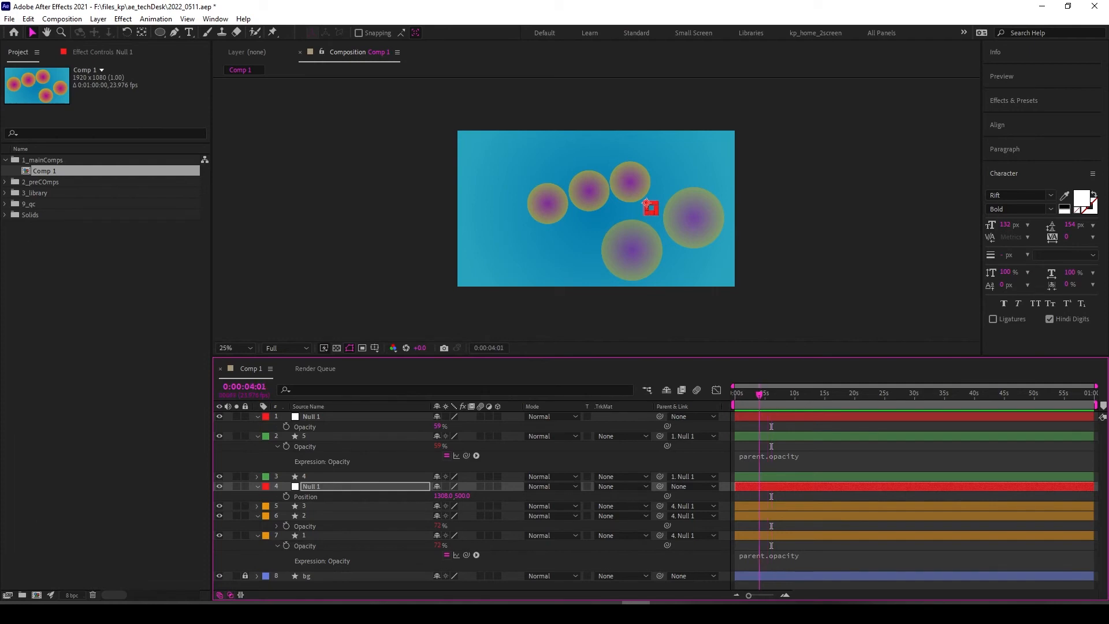
click(736, 393)
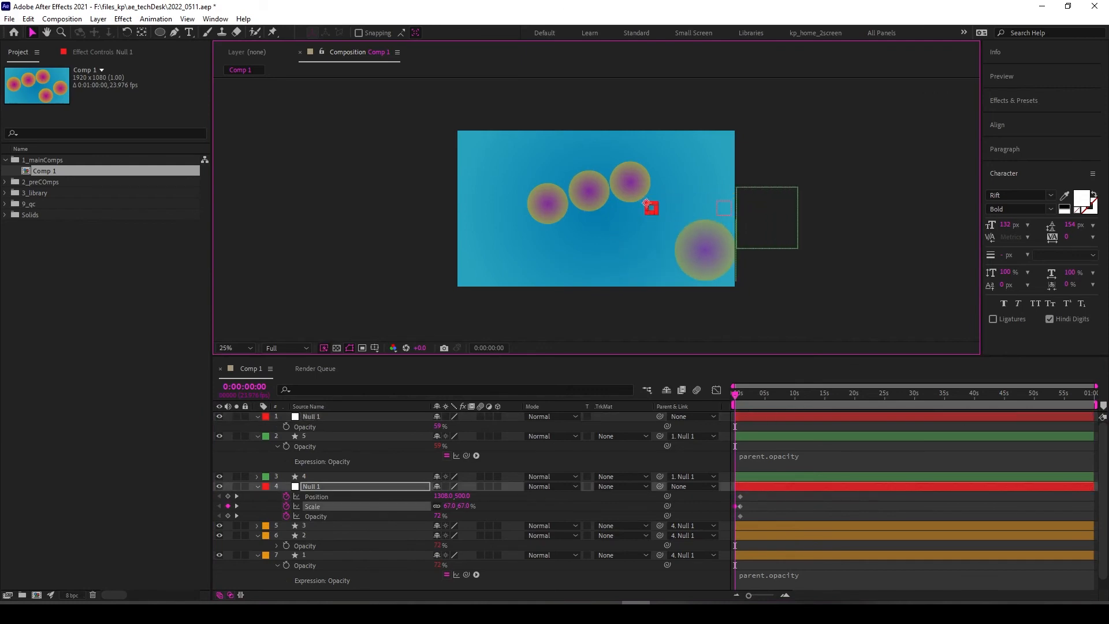
Drag Null 1 right to add a later position keyframe moving its circles
drag(647, 204, 835, 205)
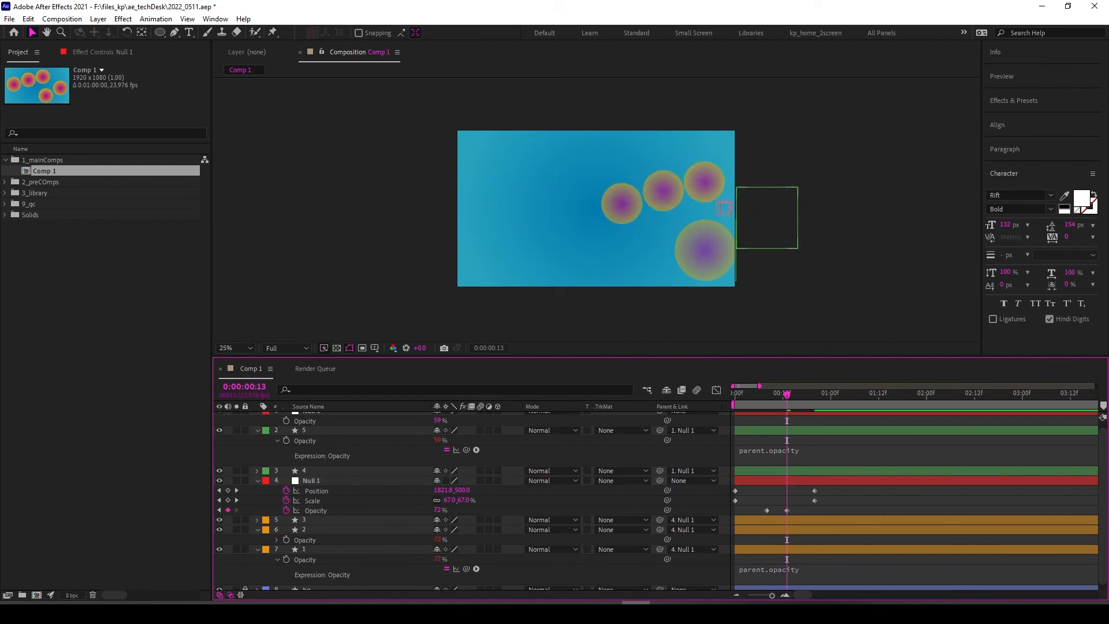
Move the playhead to one second and key Null 1's Opacity at 100%
click(787, 393)
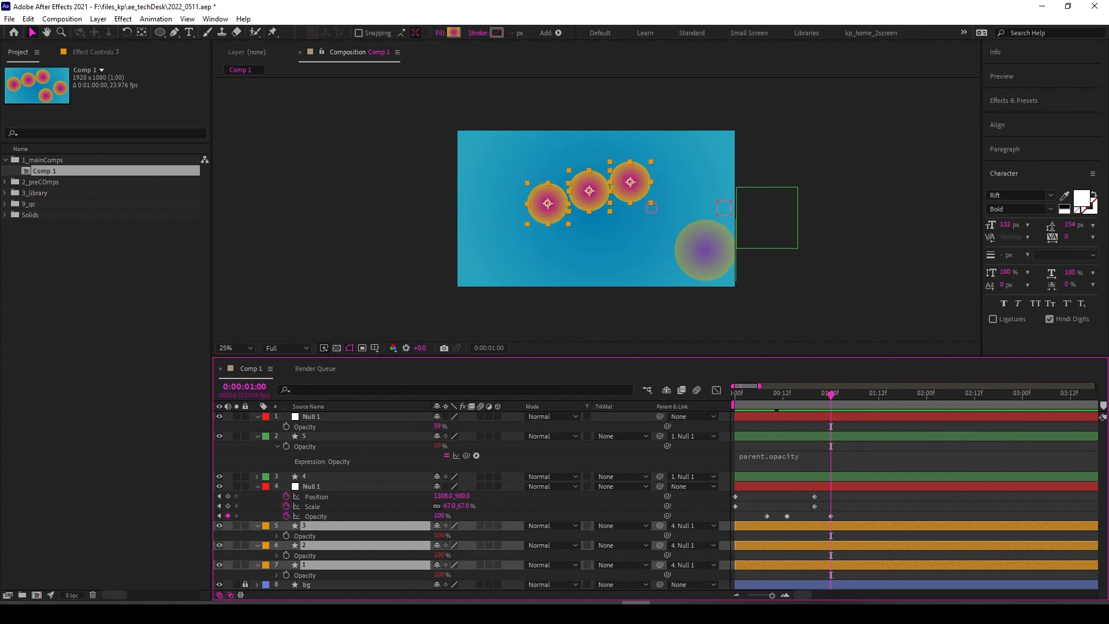
mouse_move(831, 407)
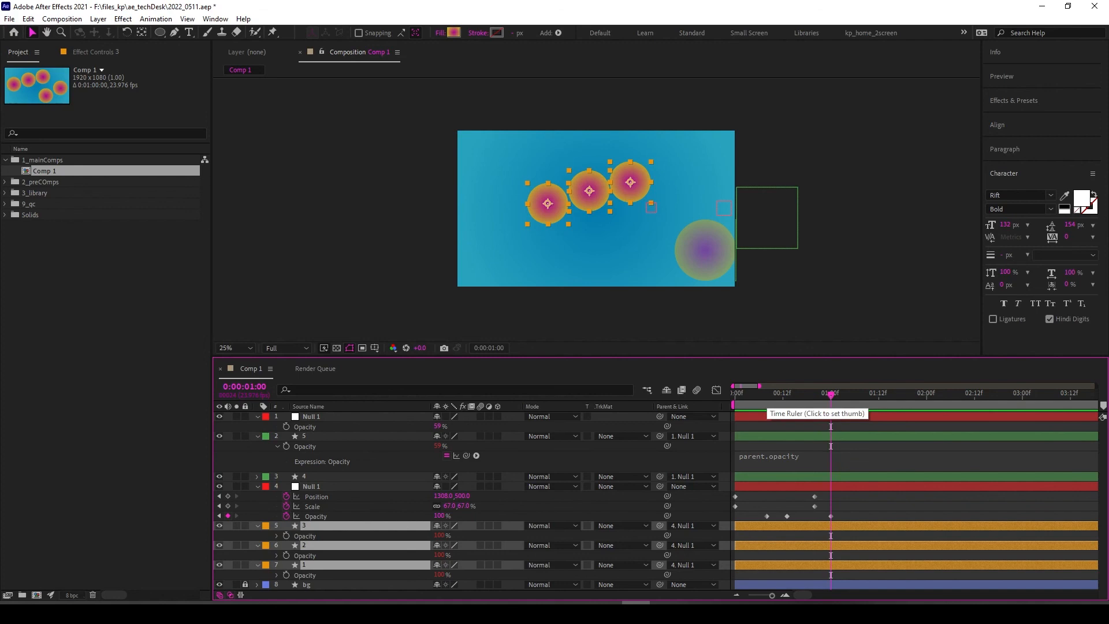
mouse_move(774, 411)
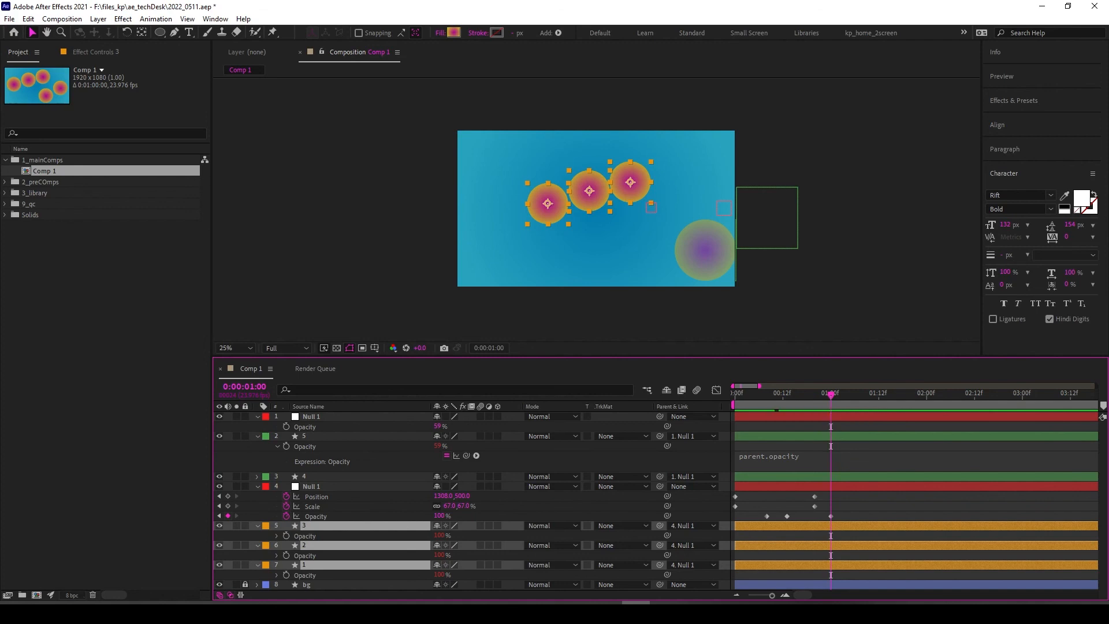